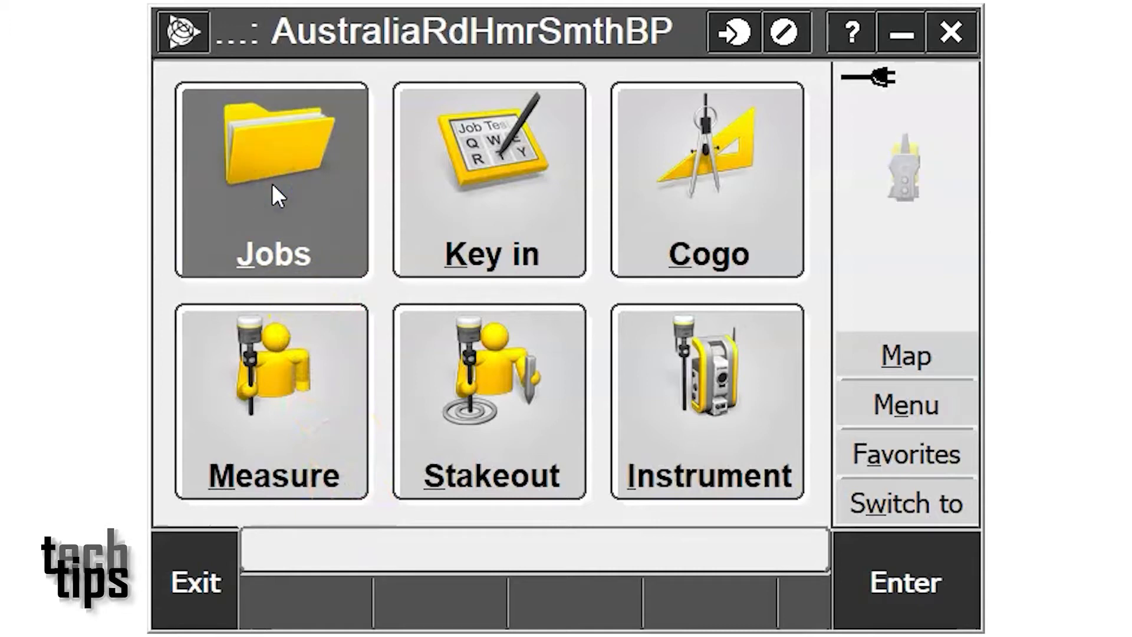
# Step: Show the job's points in Point manager with the Target height display format
pyautogui.click(271, 185)
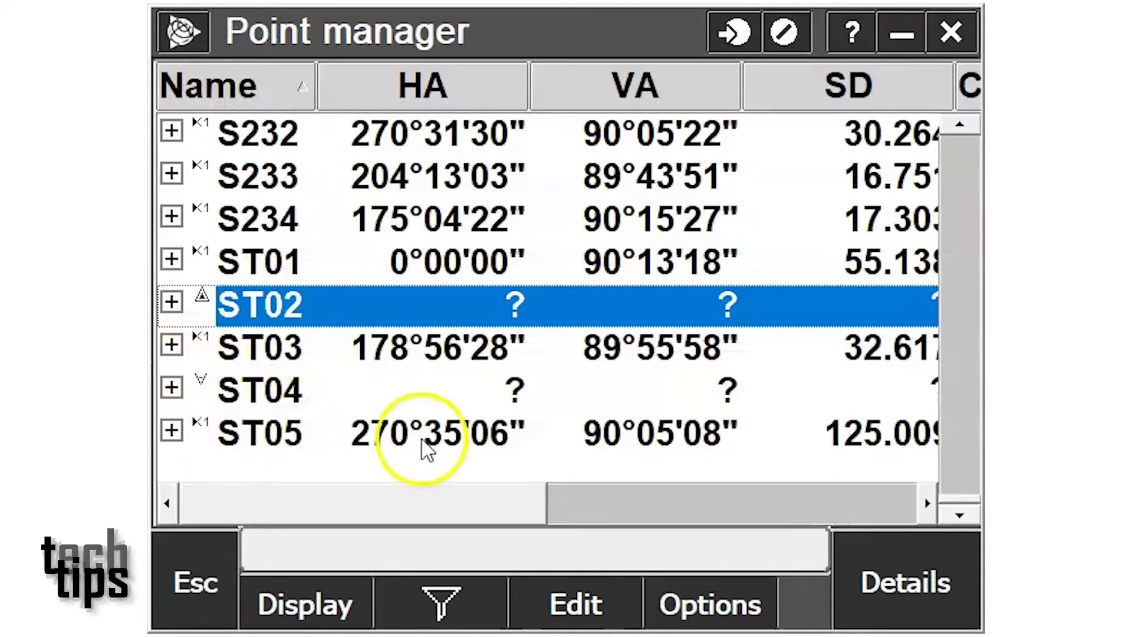
pyautogui.moveTo(494, 516)
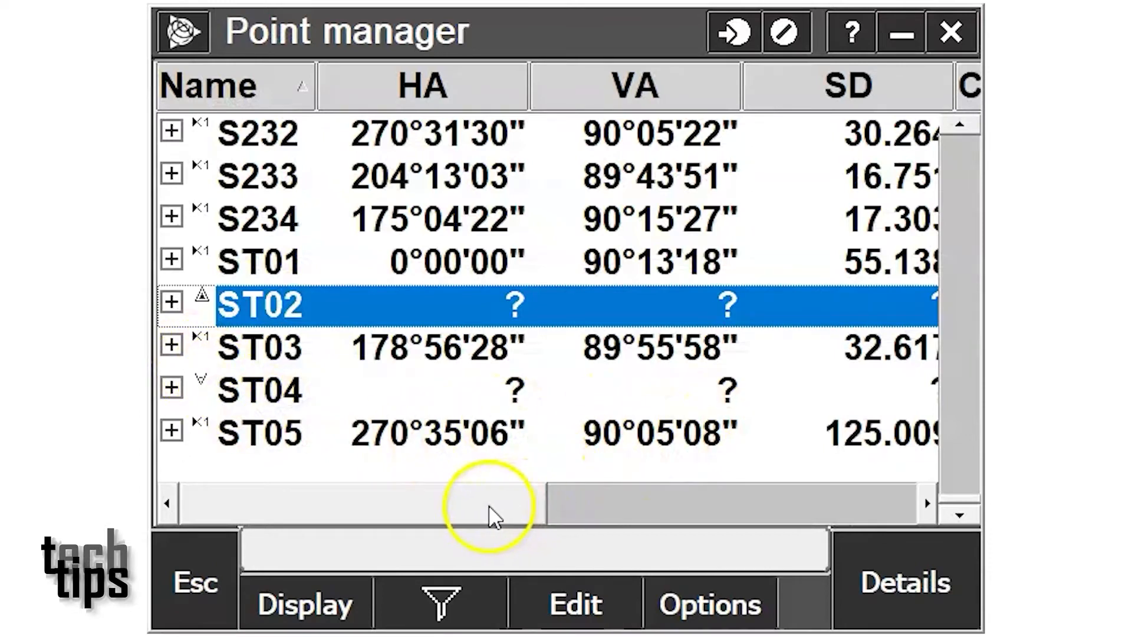
pyautogui.click(303, 603)
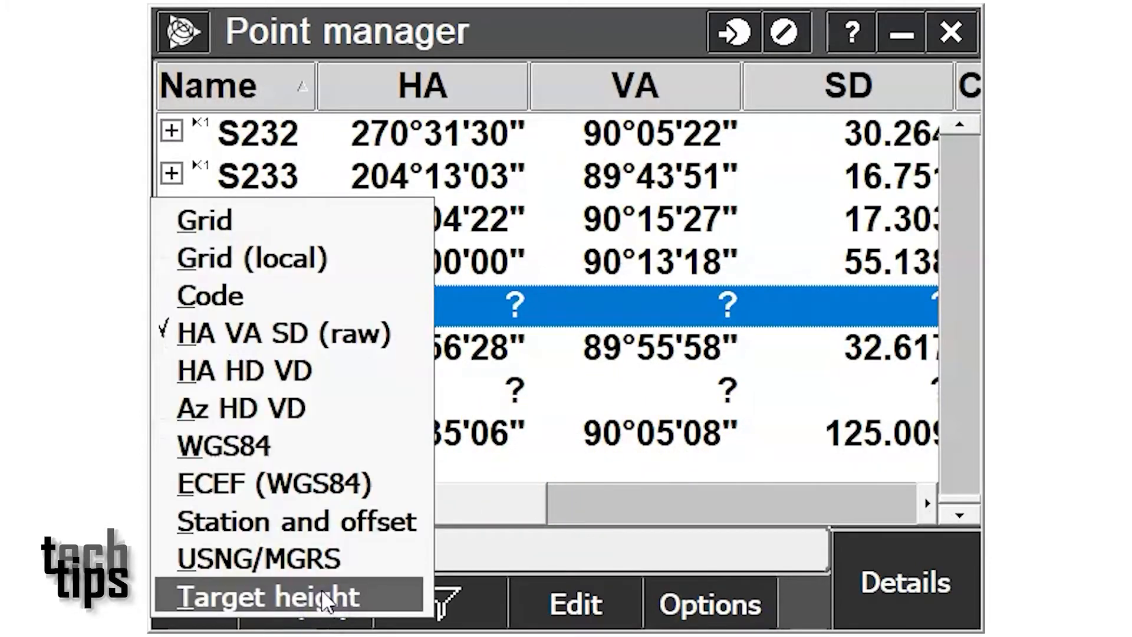
pyautogui.click(265, 595)
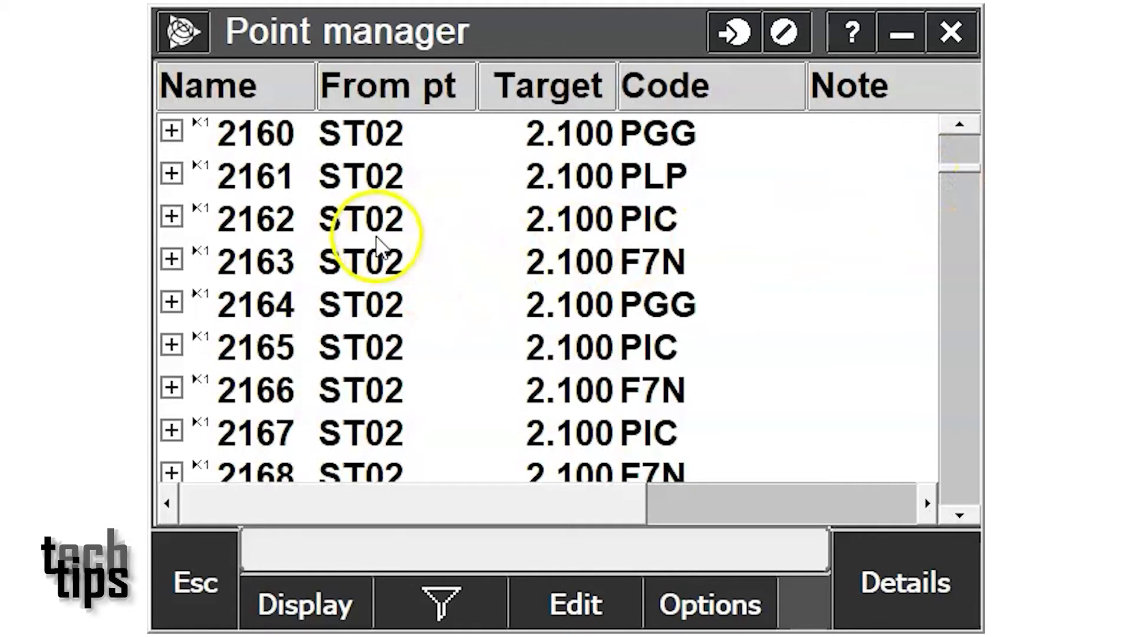
pyautogui.moveTo(350, 198)
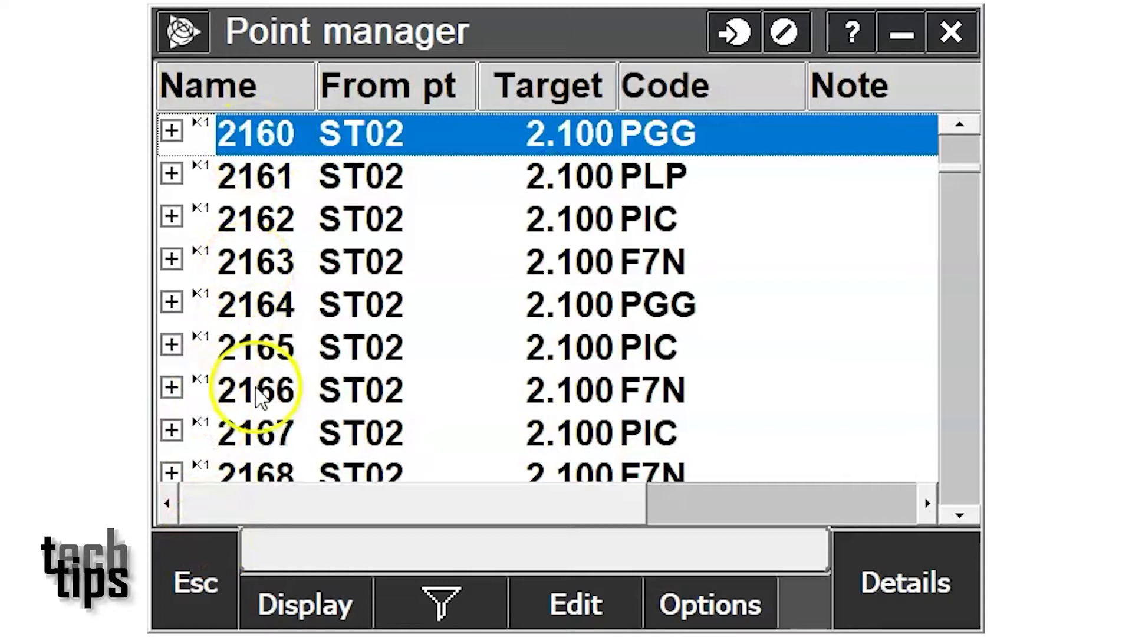
# Step: Select ST02 observations down to 2167, dropping 2162 and 2163, and bring up the Edit choices
pyautogui.click(260, 432)
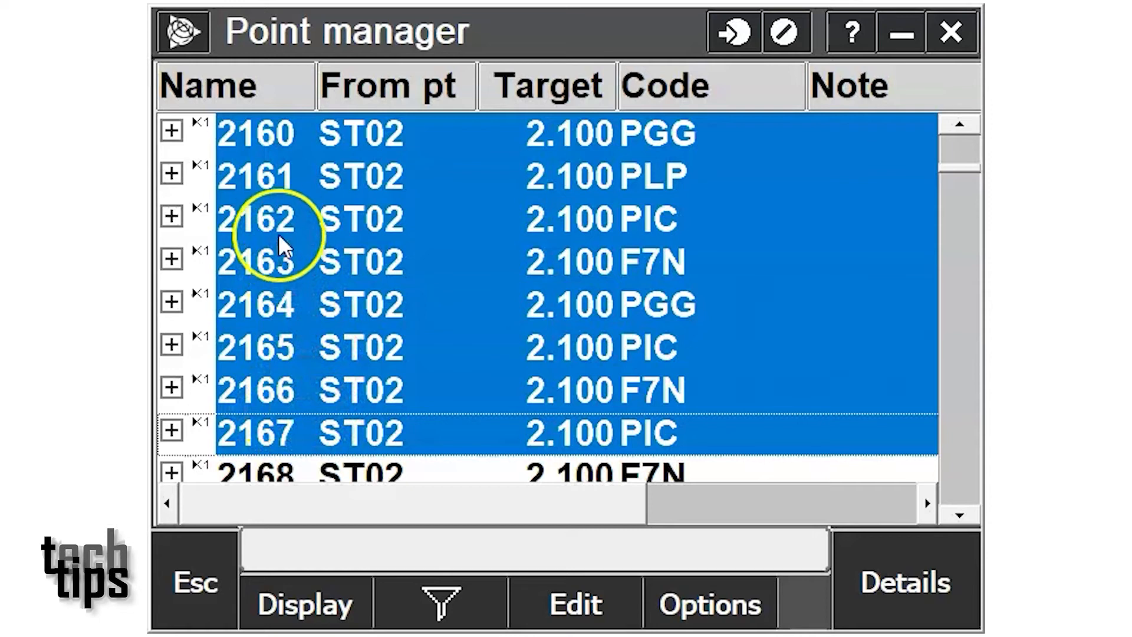
pyautogui.click(282, 219)
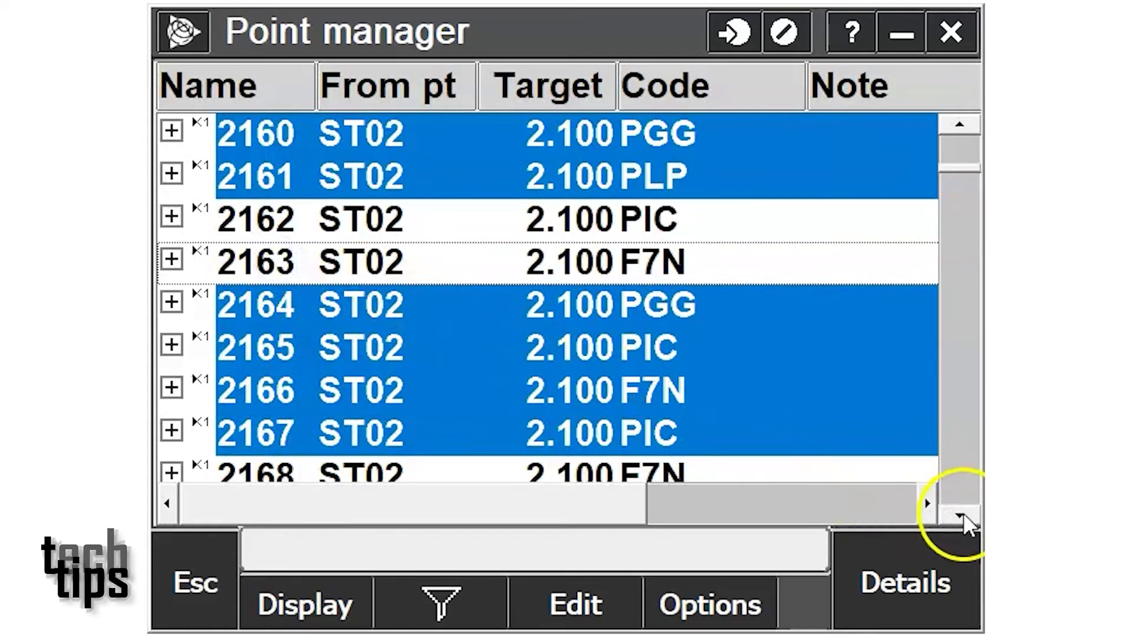
pyautogui.click(963, 517)
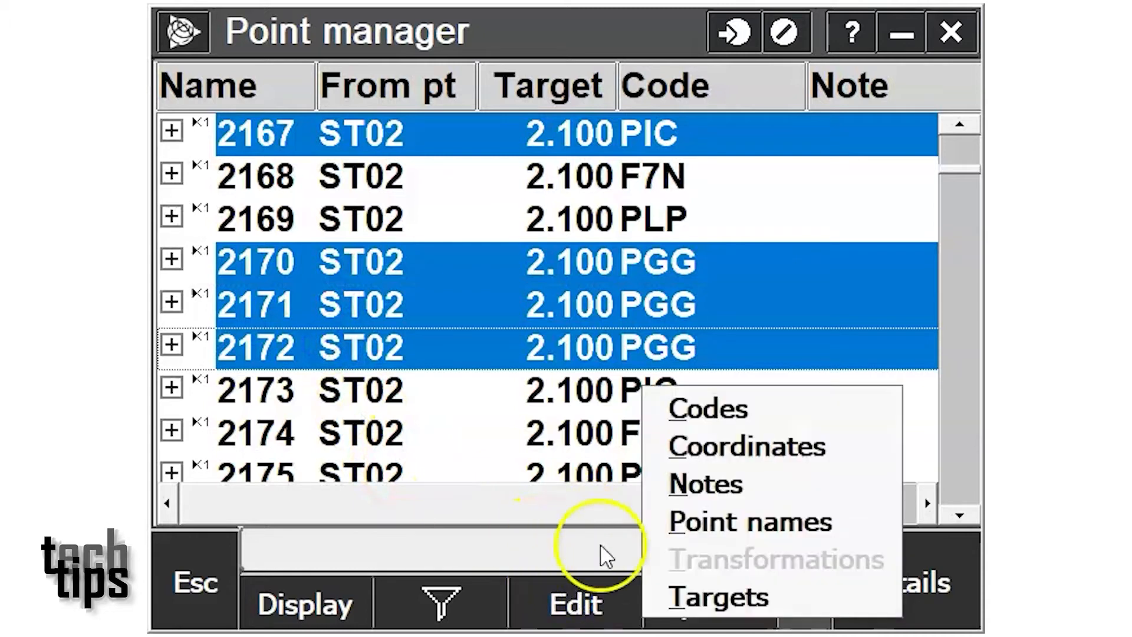
# Step: Set the selected observations' target height to 1.80m via Edit > Targets
pyautogui.click(718, 596)
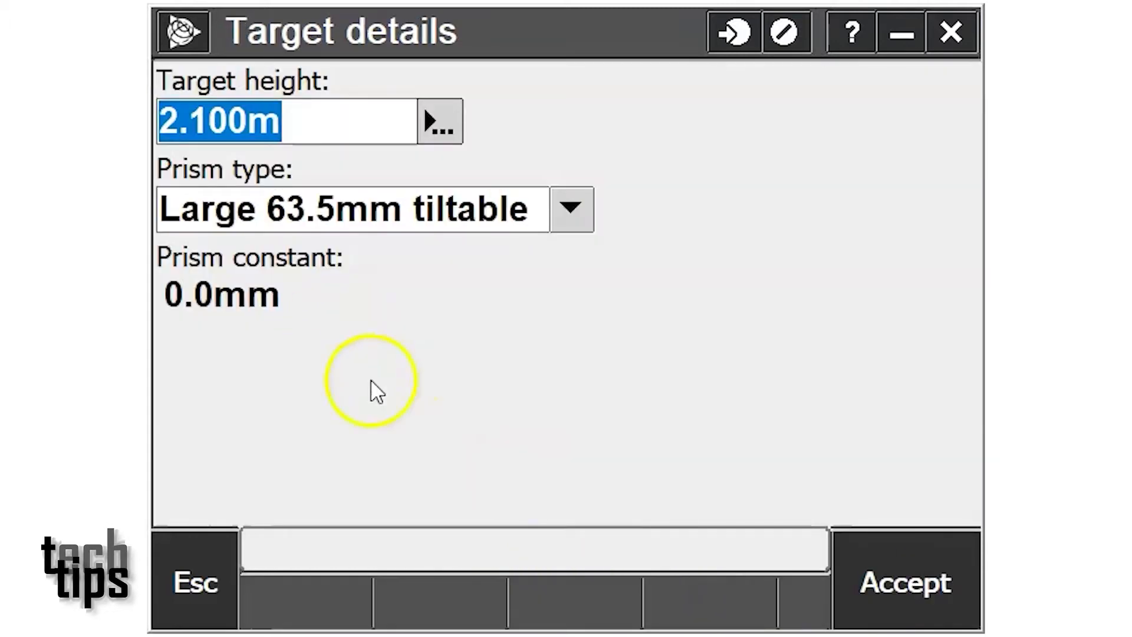
pyautogui.write('1')
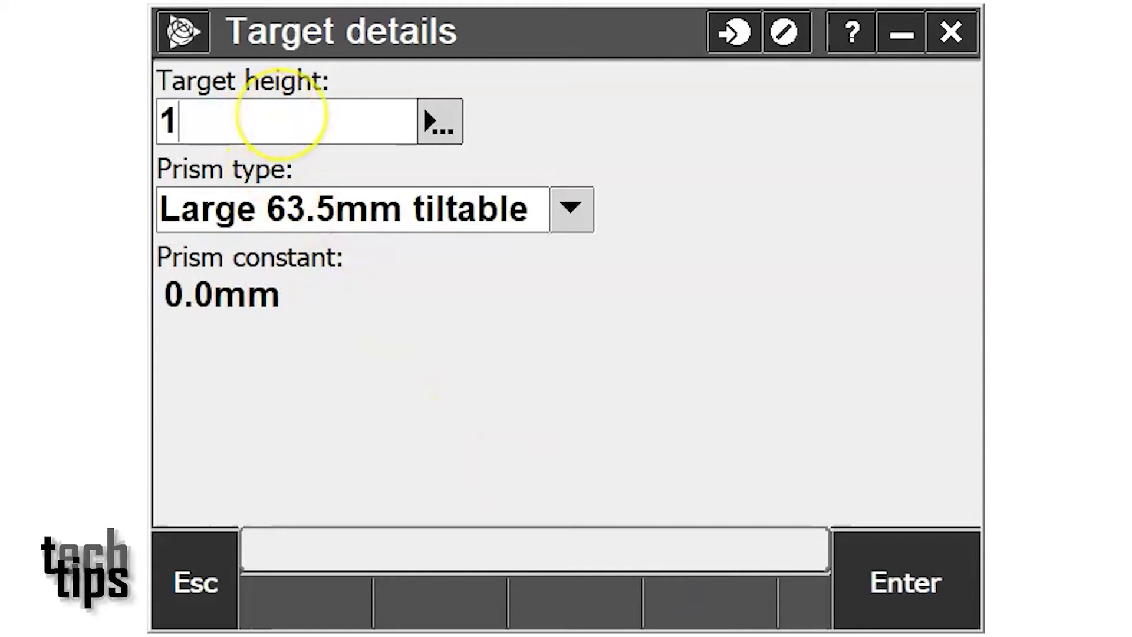
pyautogui.write('.800m')
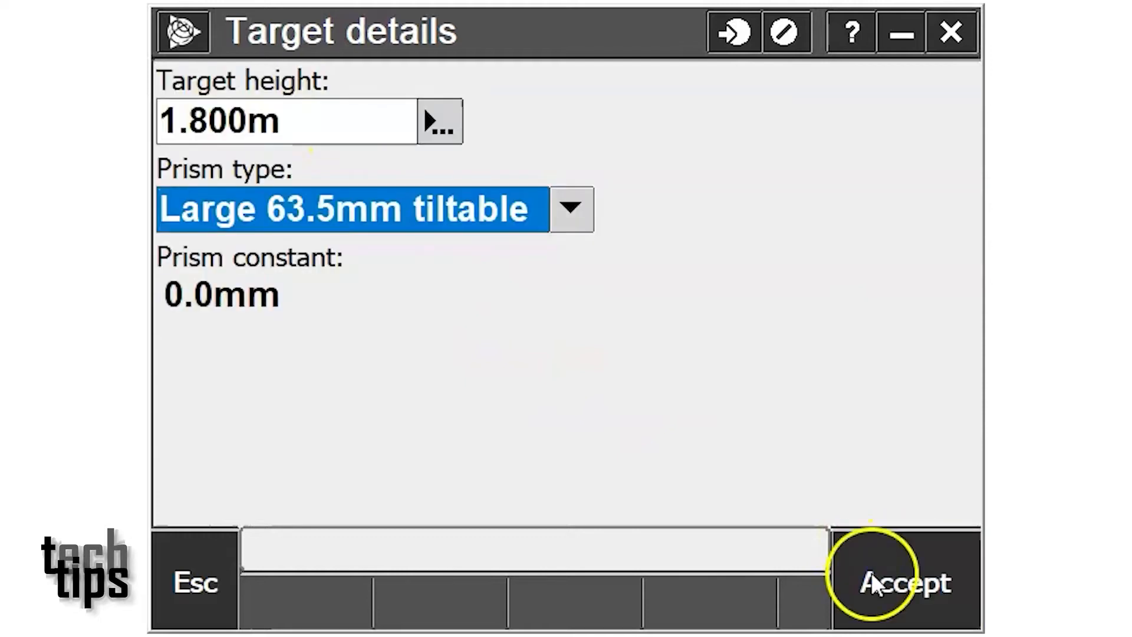
pyautogui.click(905, 582)
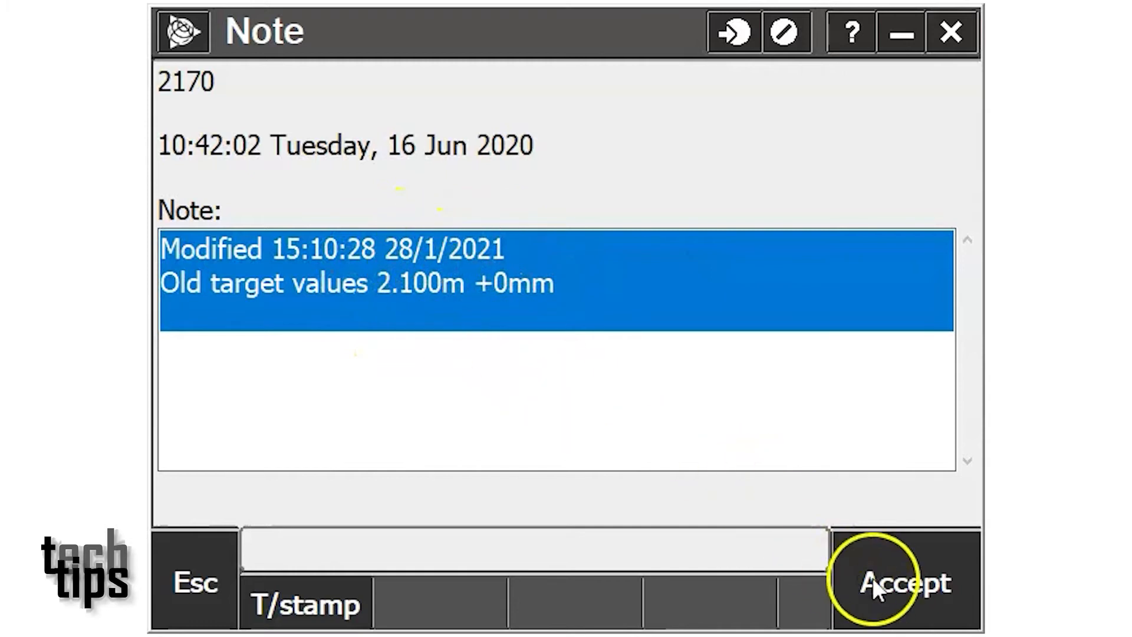
# Step: Accept point 2170's automatic note recording the old 2.100m +0mm target
pyautogui.click(904, 582)
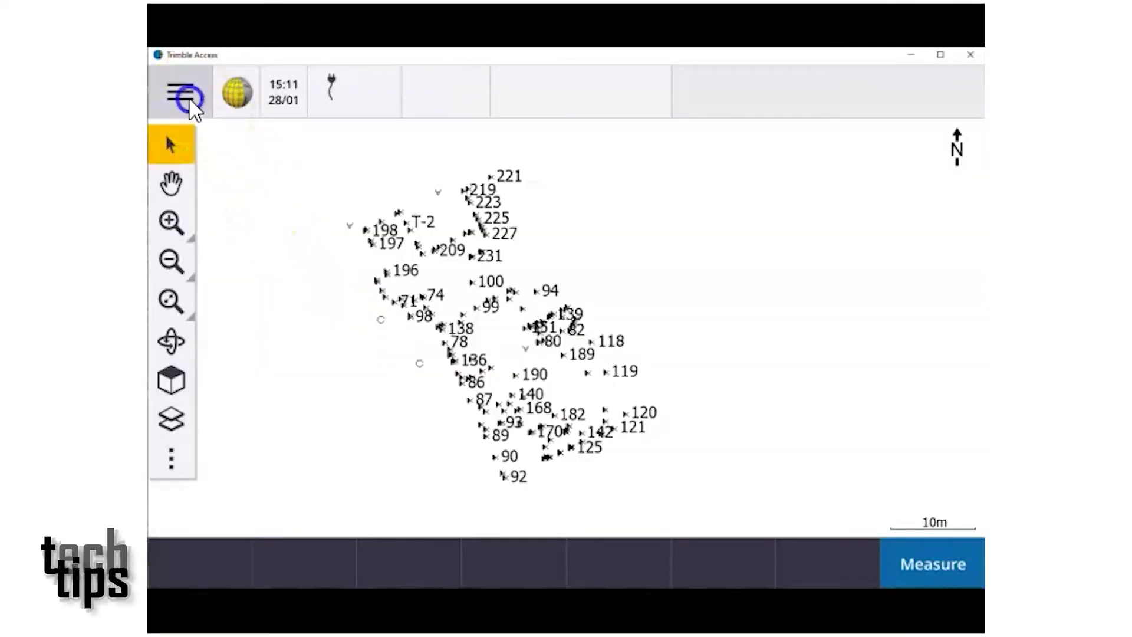
# Step: Return from the map to the Point manager via the Favorites menu
pyautogui.click(185, 98)
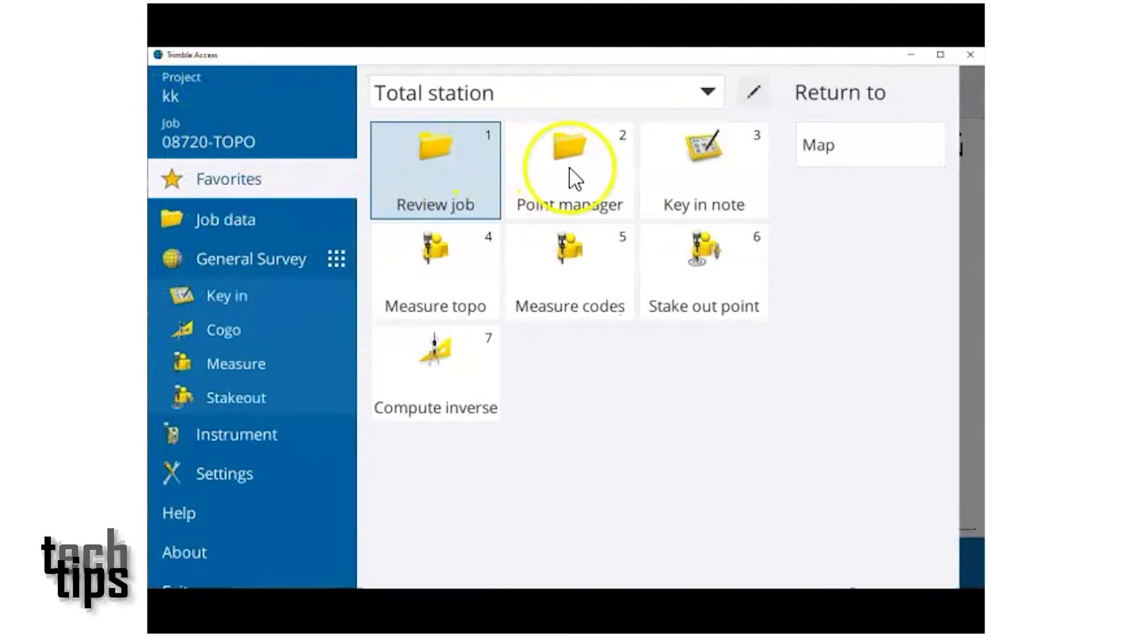
pyautogui.click(570, 170)
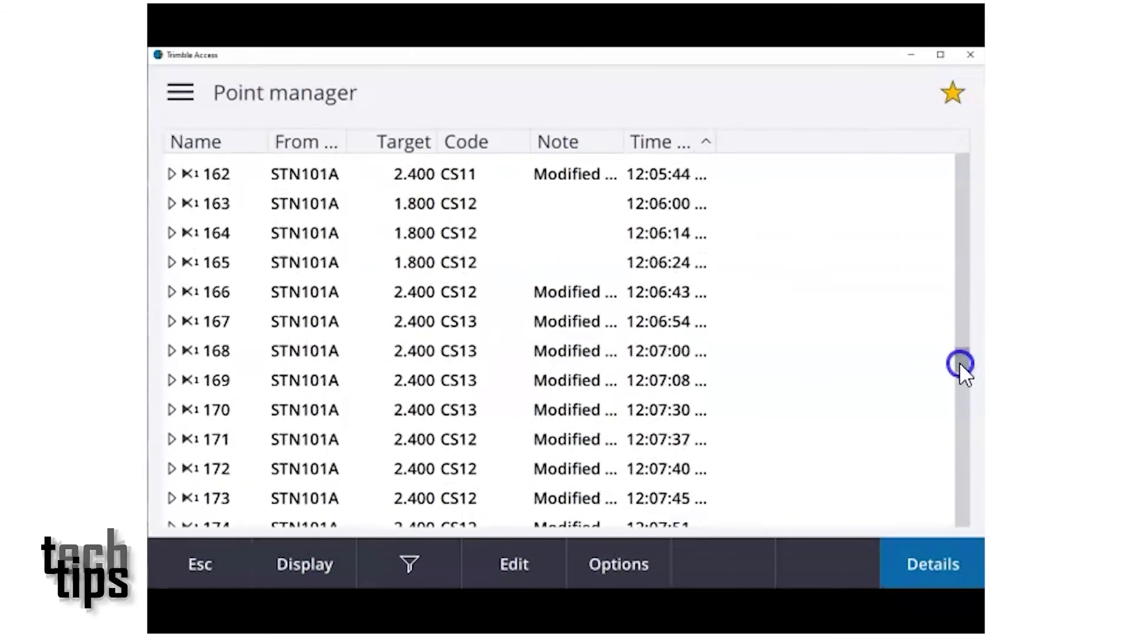
# Step: Select STN101A observations 186 through 190, then drop 187 and 188
pyautogui.scroll(-3)
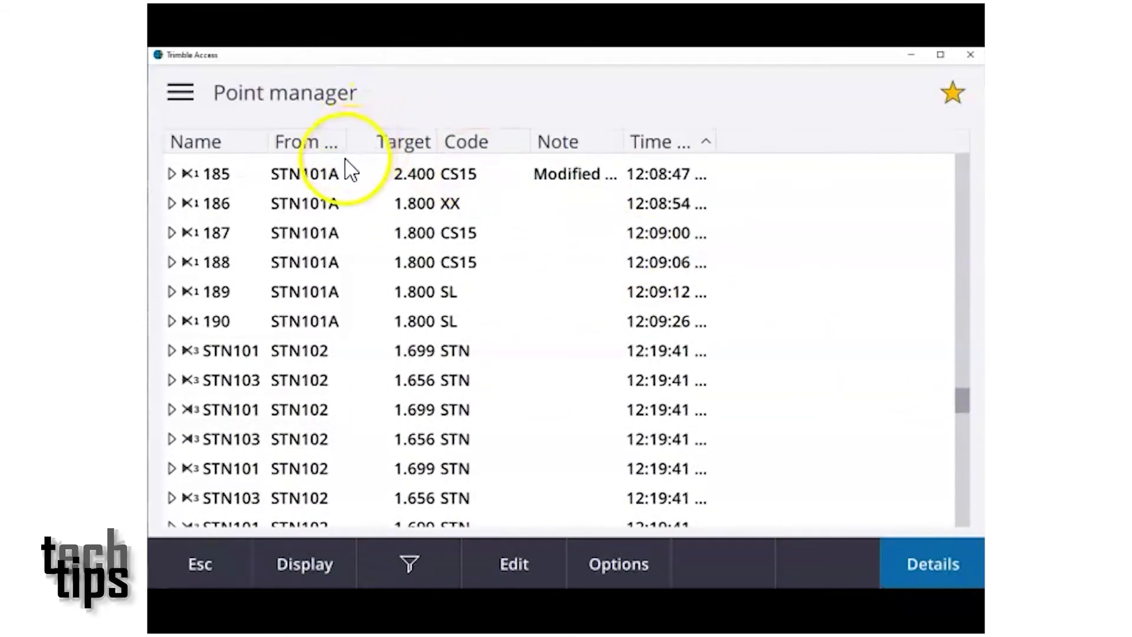
pyautogui.click(217, 203)
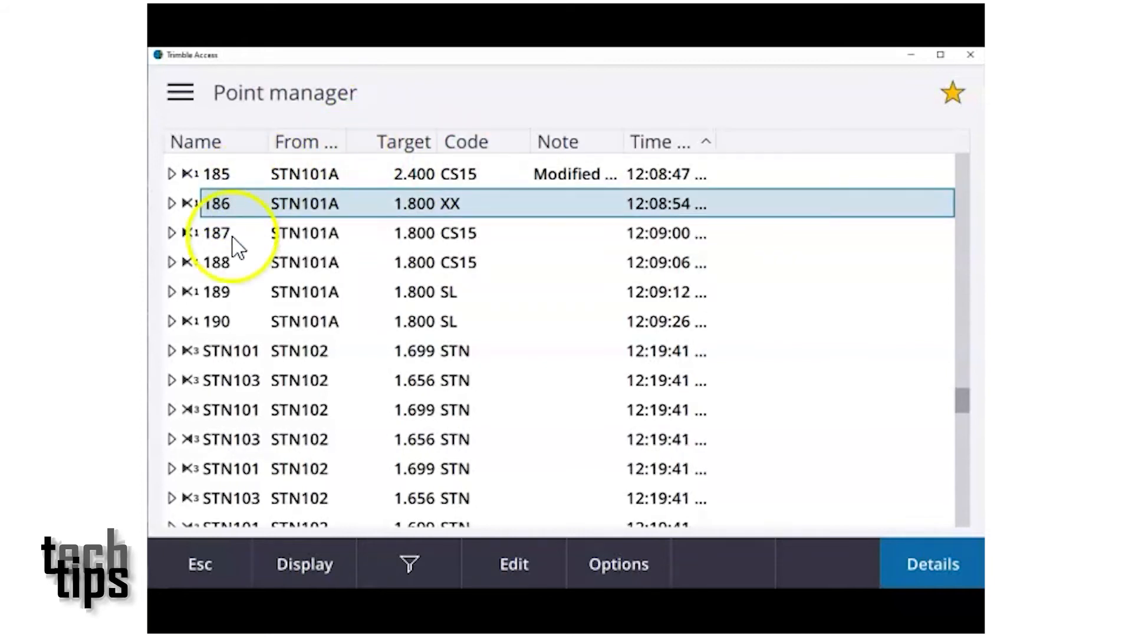
pyautogui.click(217, 321)
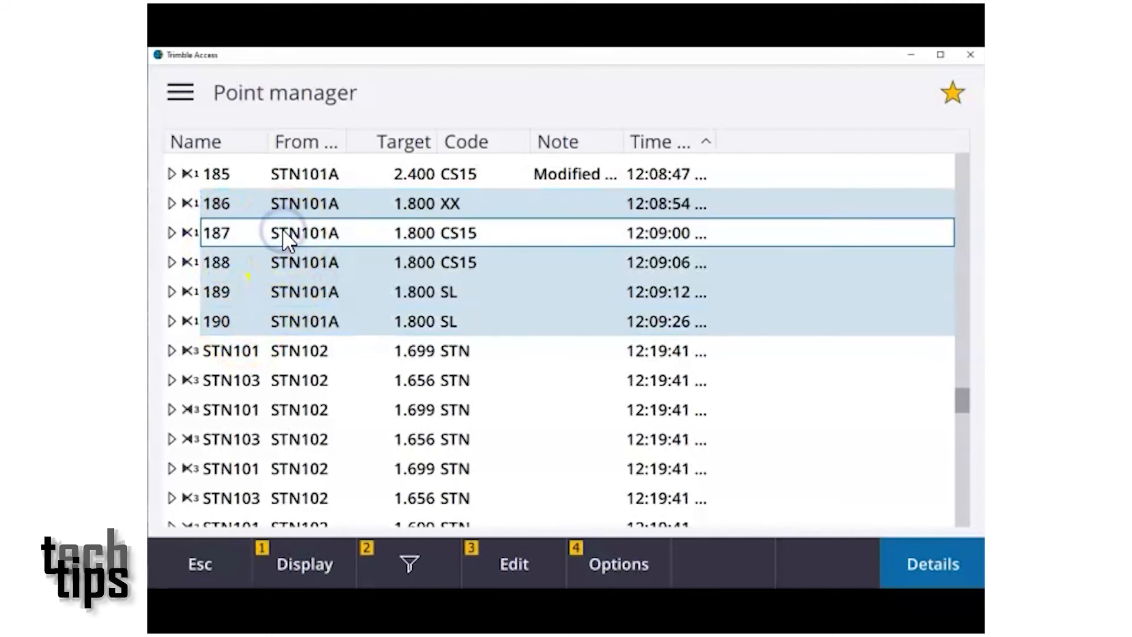
pyautogui.click(303, 262)
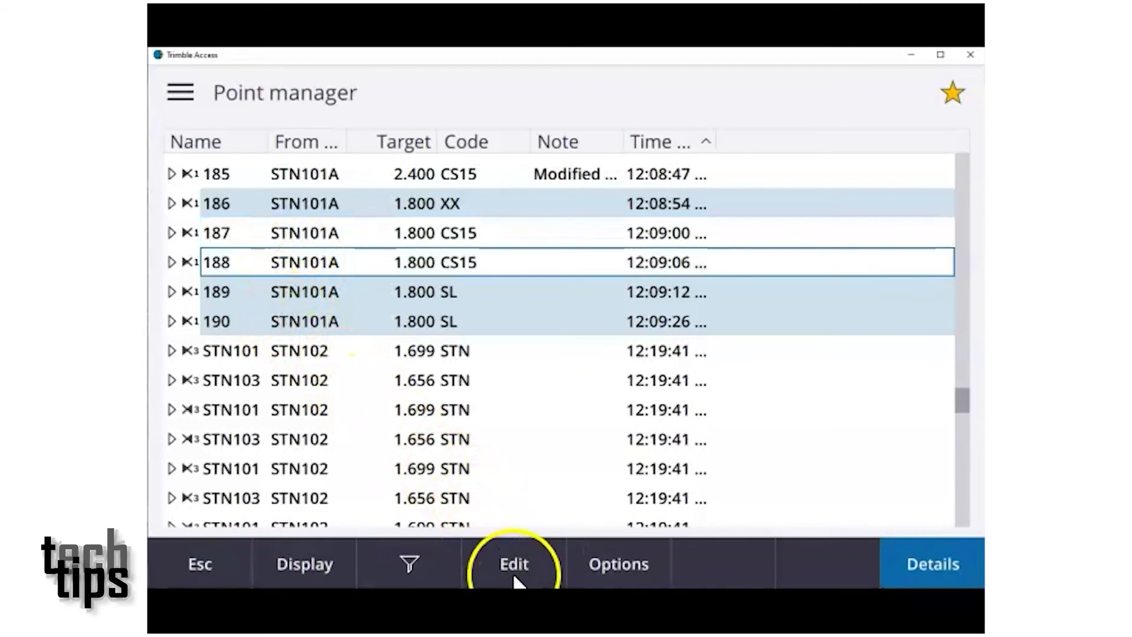
# Step: Set observations 186, 189 and 190 to a 2.40m target height via Edit > Targets
pyautogui.click(513, 564)
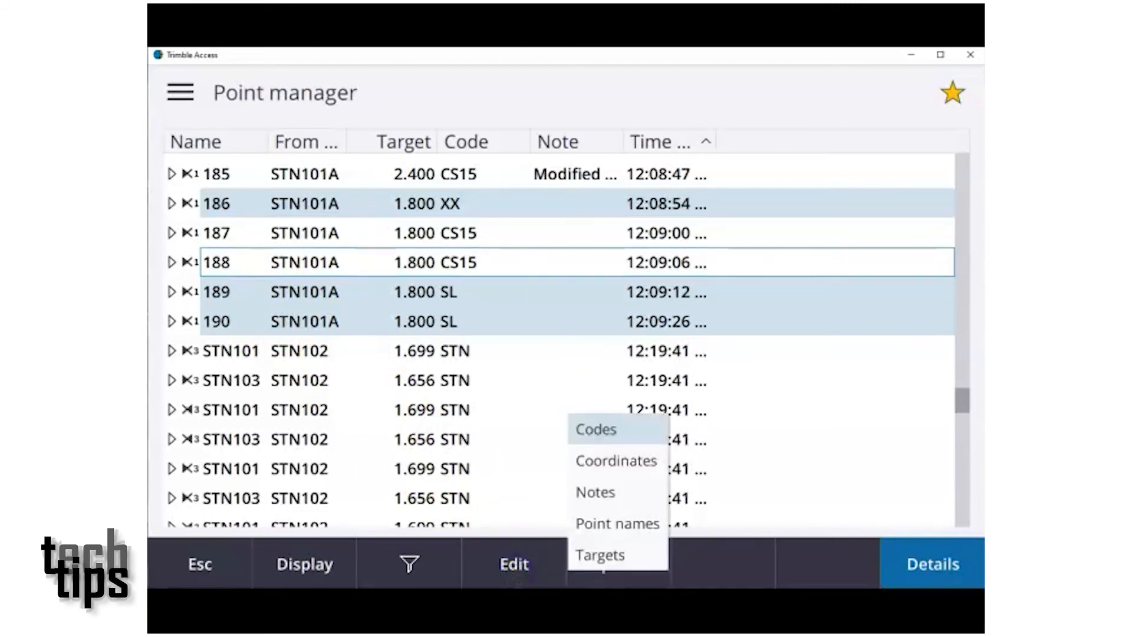
pyautogui.click(599, 554)
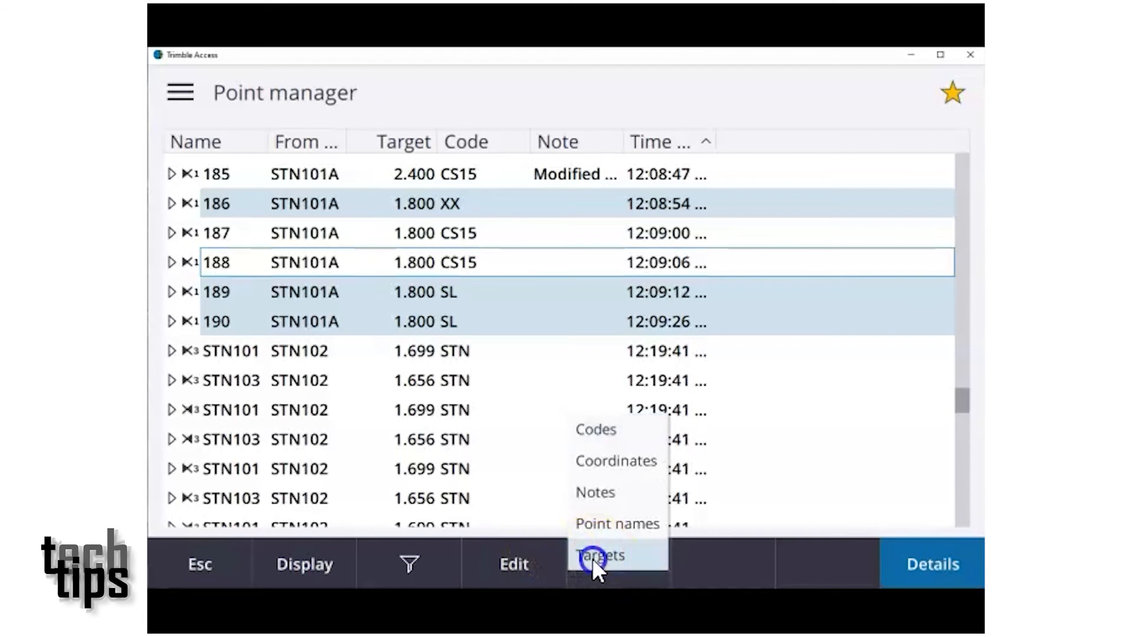
pyautogui.click(599, 554)
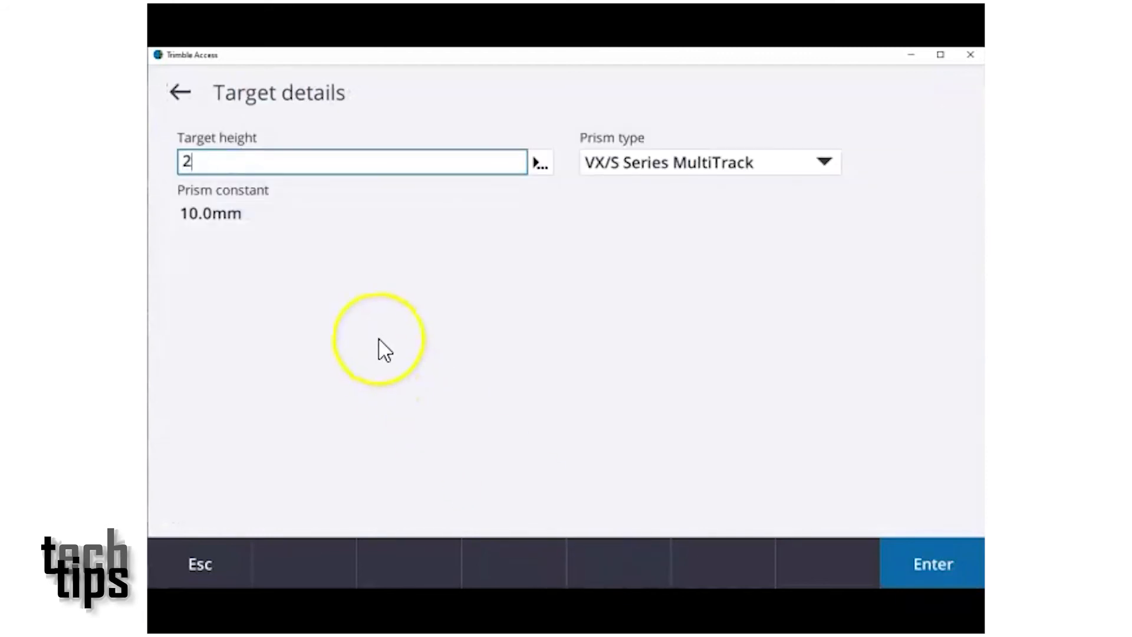
pyautogui.write('.400m')
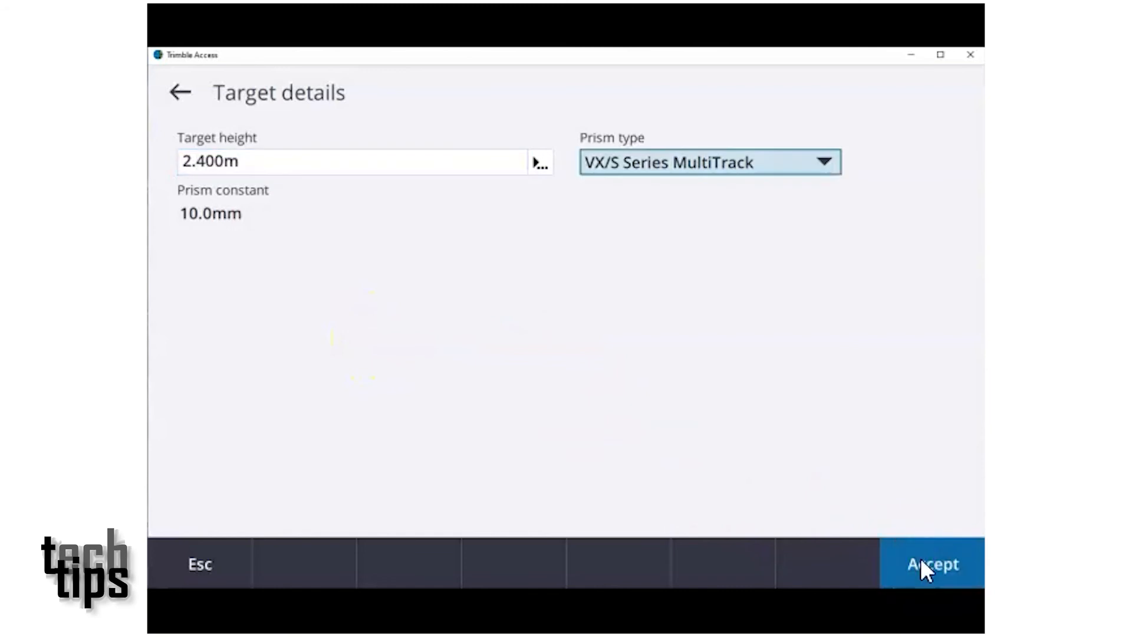
pyautogui.click(932, 564)
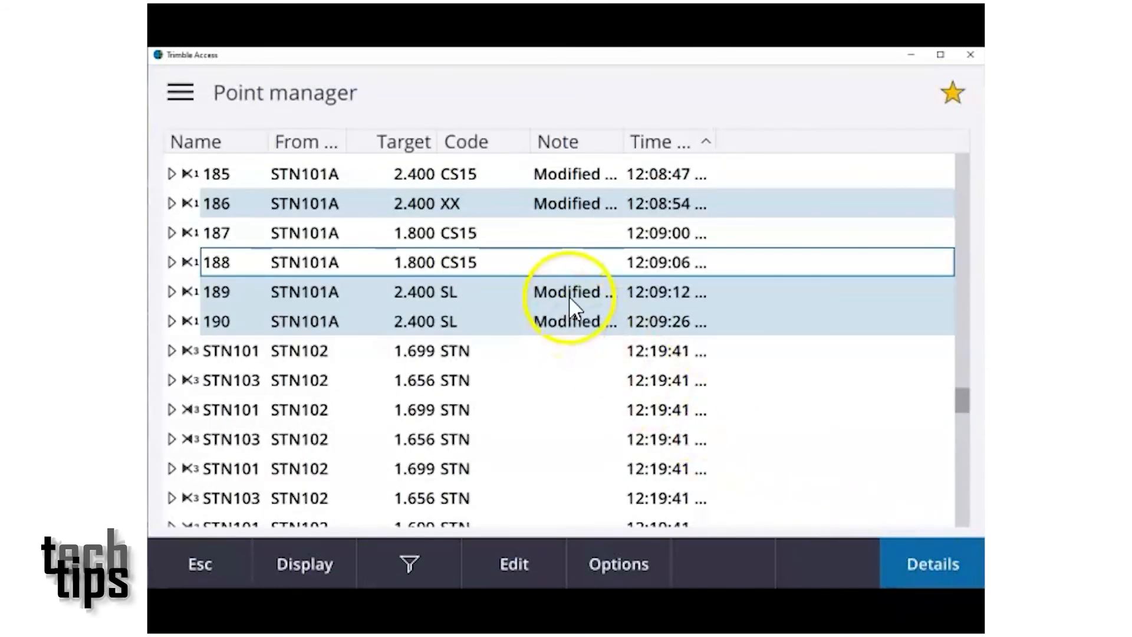
pyautogui.click(571, 292)
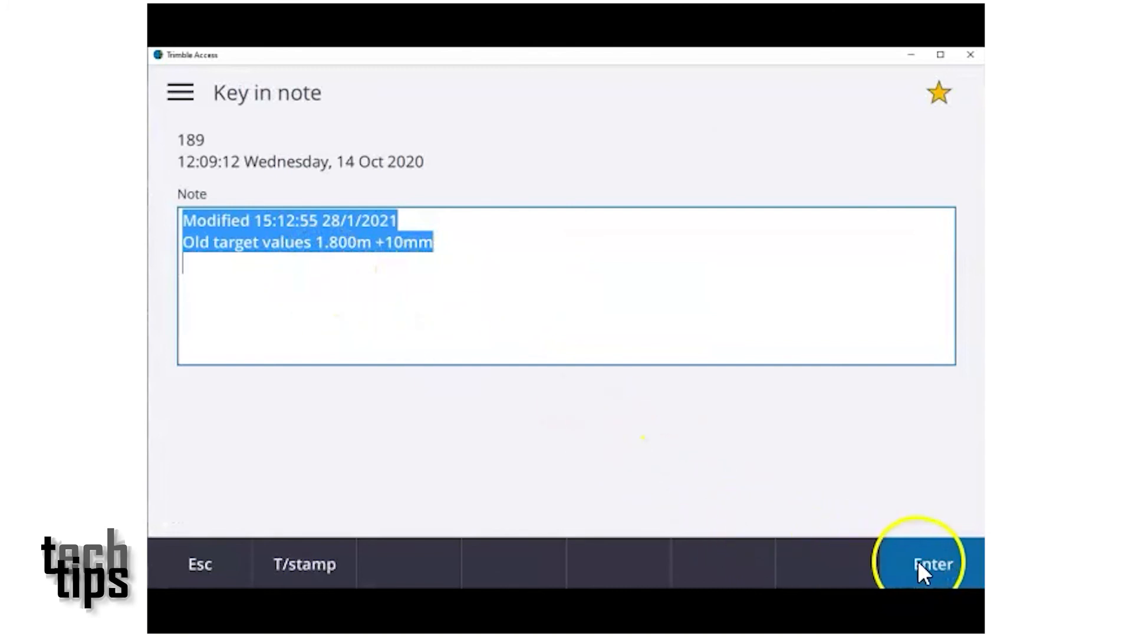
pyautogui.click(931, 564)
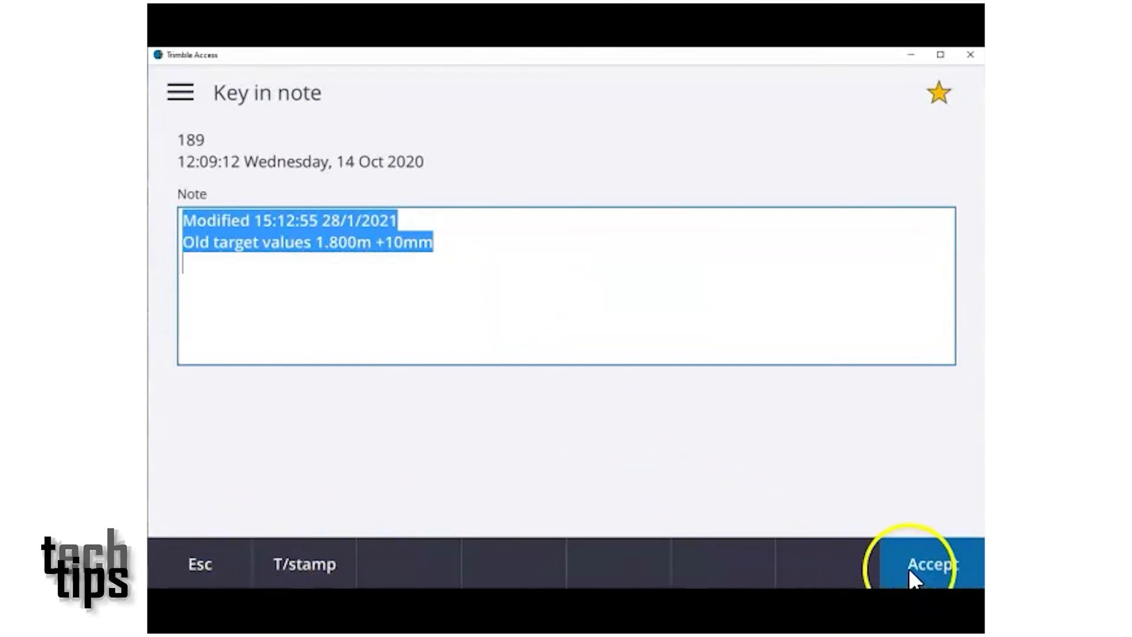
pyautogui.click(930, 564)
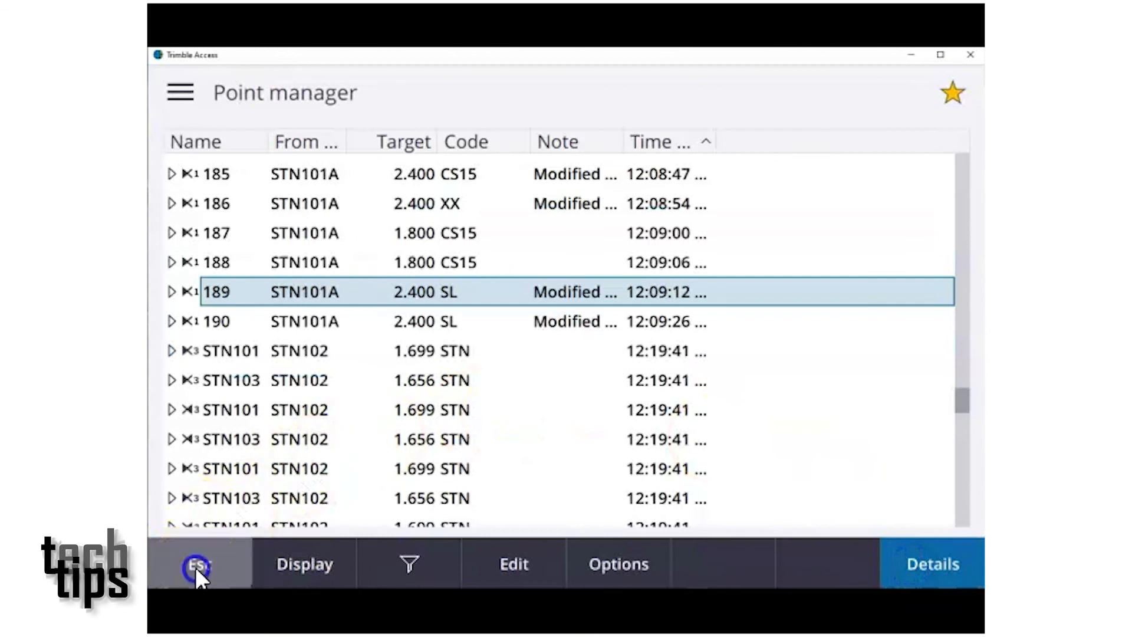